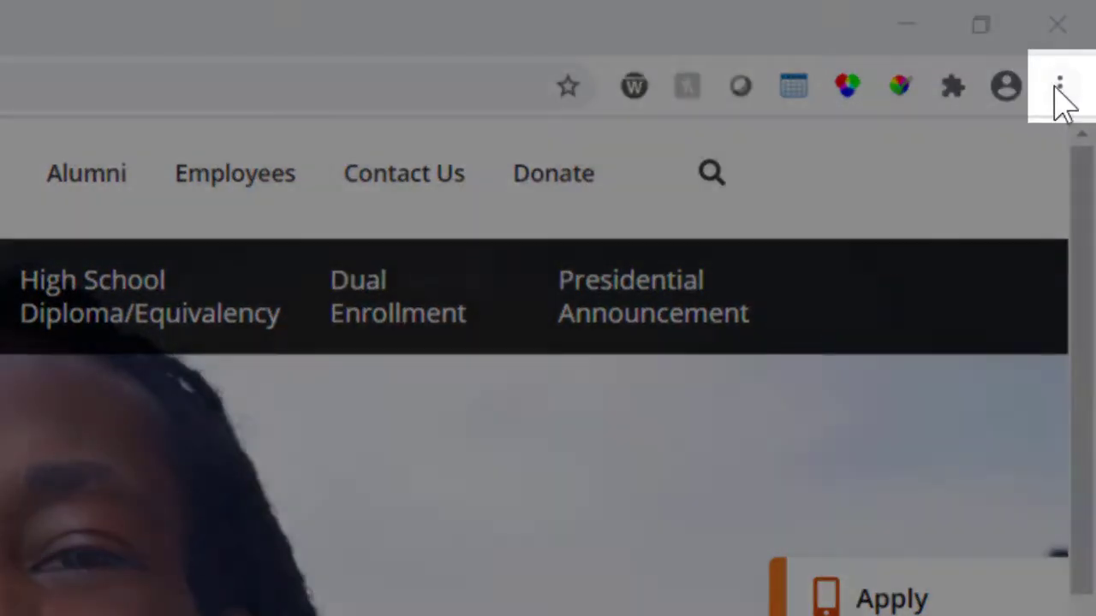
Step: Go to Chrome's History page (chrome://history) via the three-dot menu
click(1059, 86)
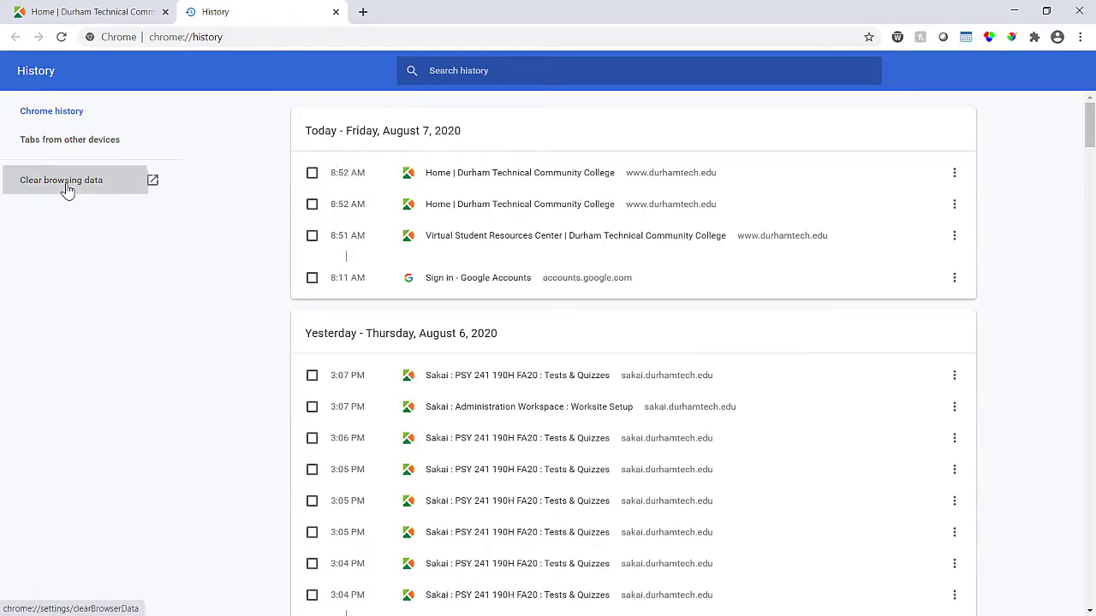
Step: Clear Chrome's browsing and download history, cookies and cached files for All time via the Advanced options
click(62, 179)
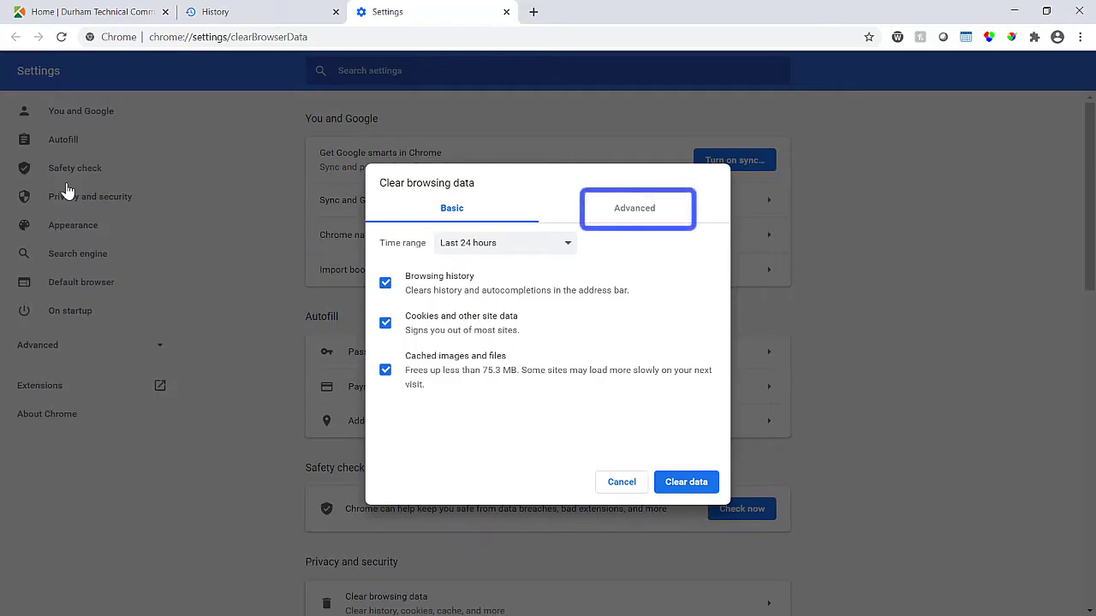
mouse_move(633, 212)
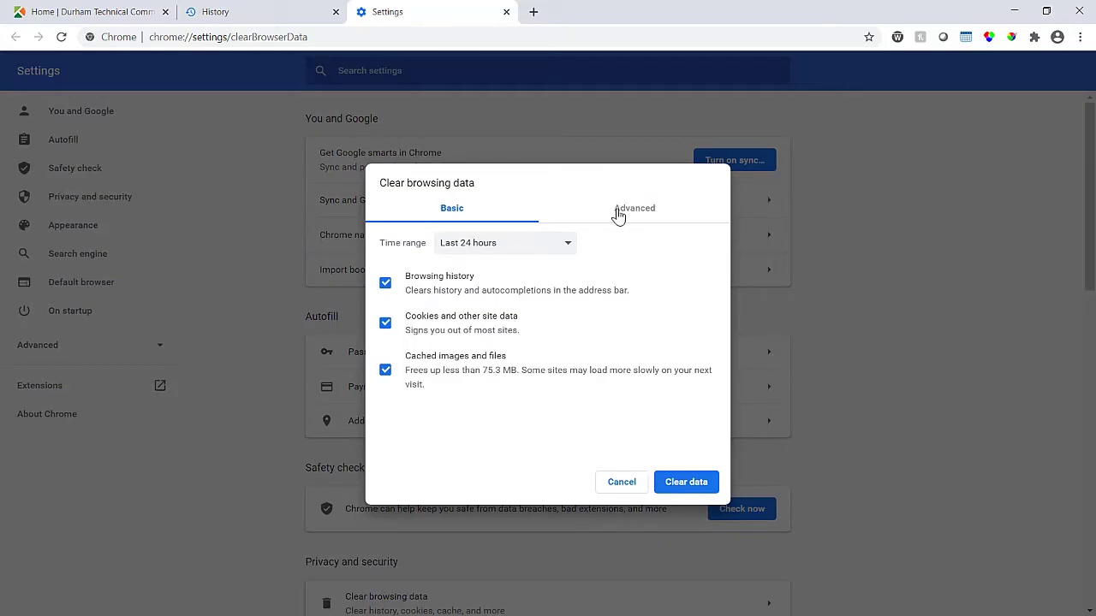
click(633, 209)
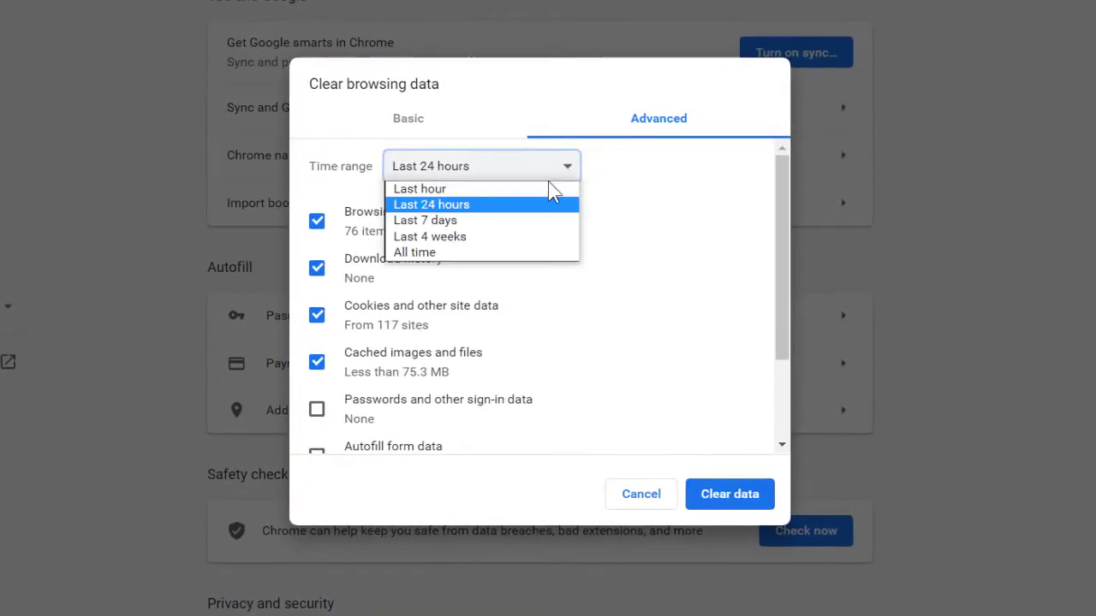
mouse_move(534, 252)
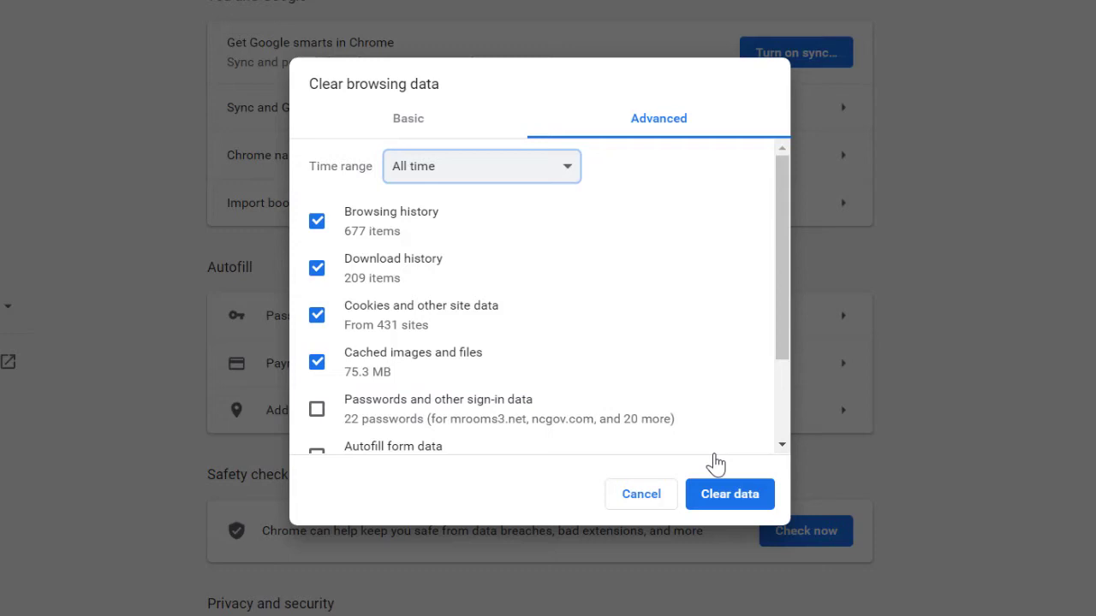
click(729, 493)
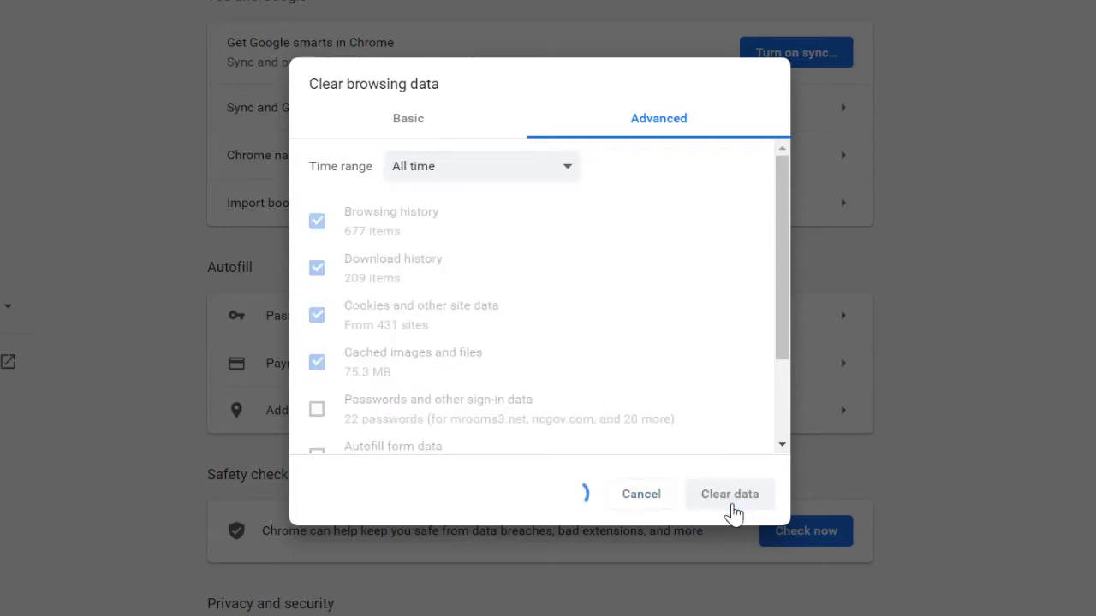
click(729, 493)
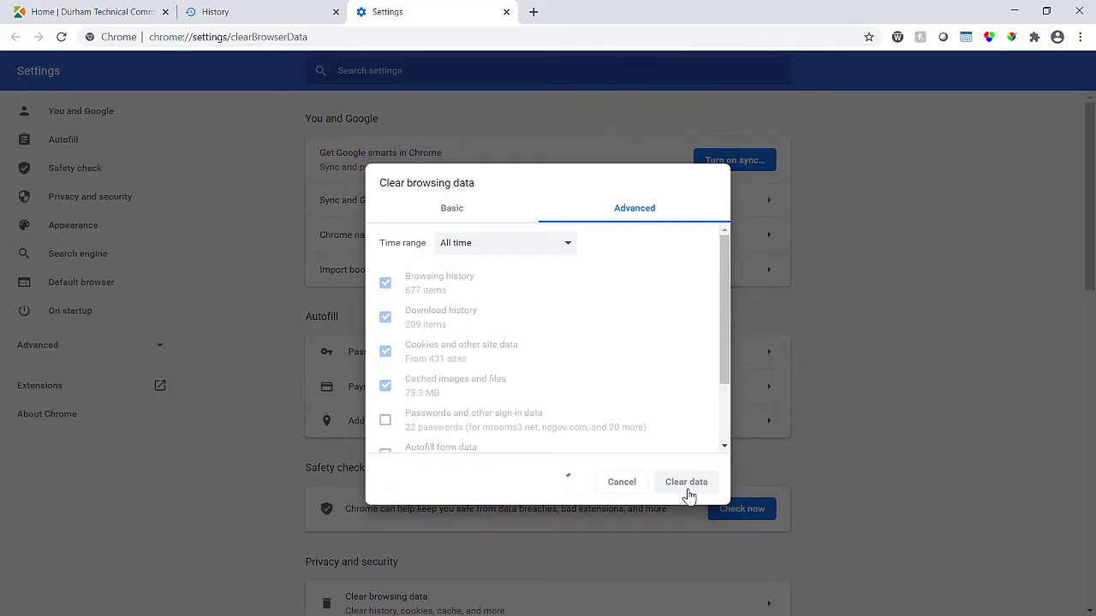
click(684, 481)
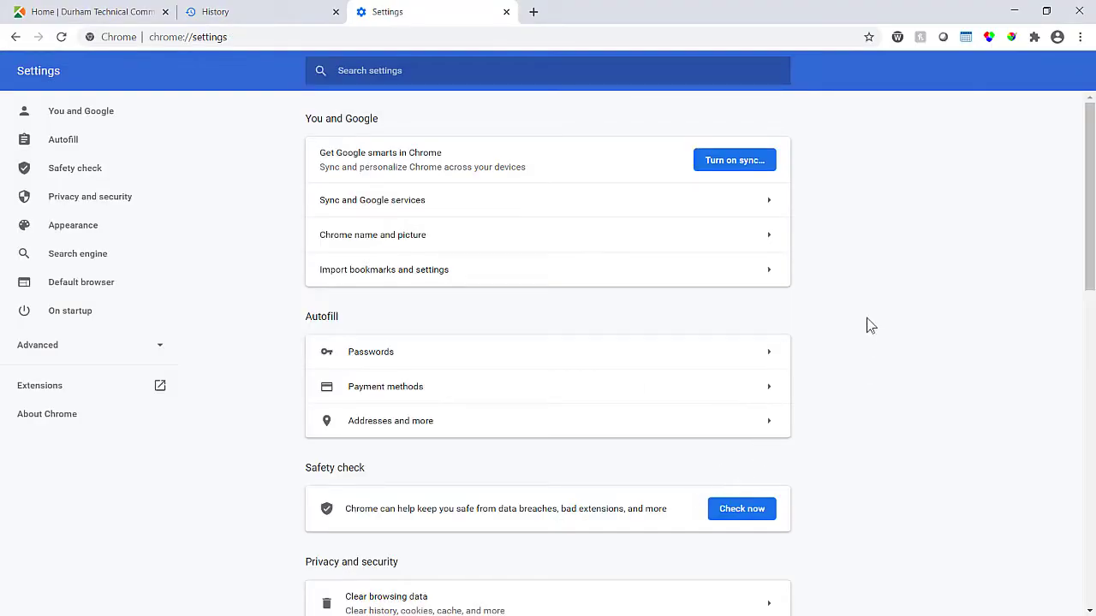
Step: Close the Settings and History tabs and shut the Chrome window
click(505, 12)
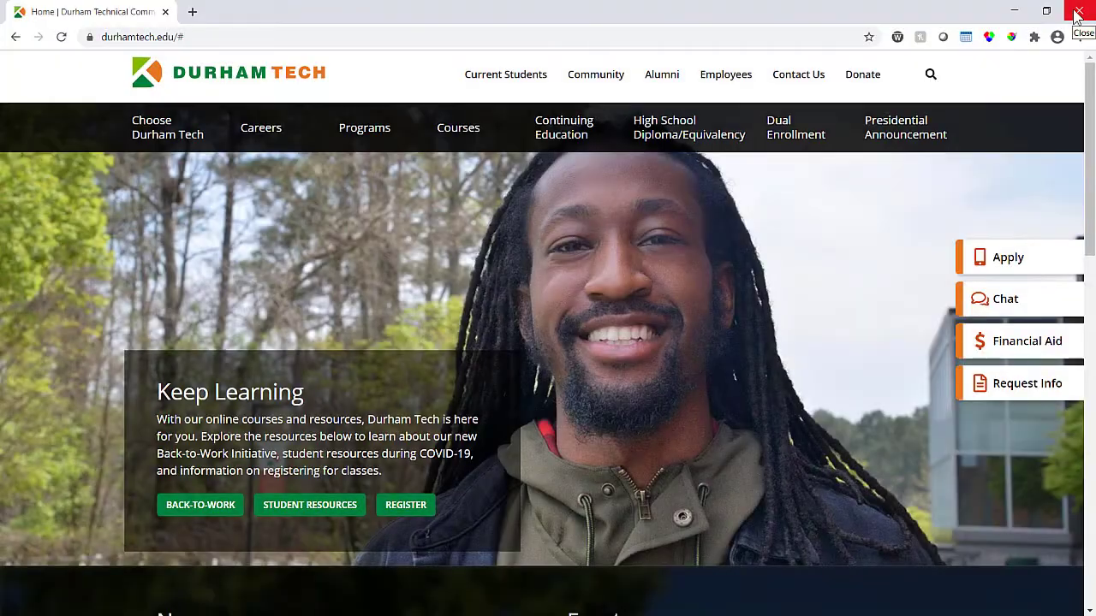
click(1079, 14)
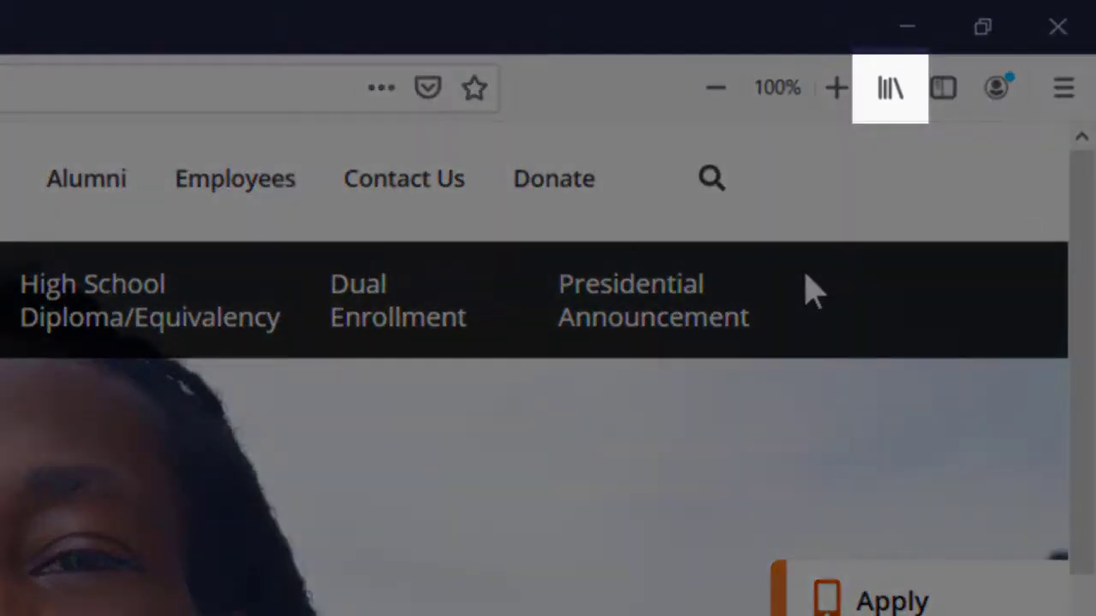
Step: Reach Firefox's Clear Recent History dialog through Library > History
click(890, 88)
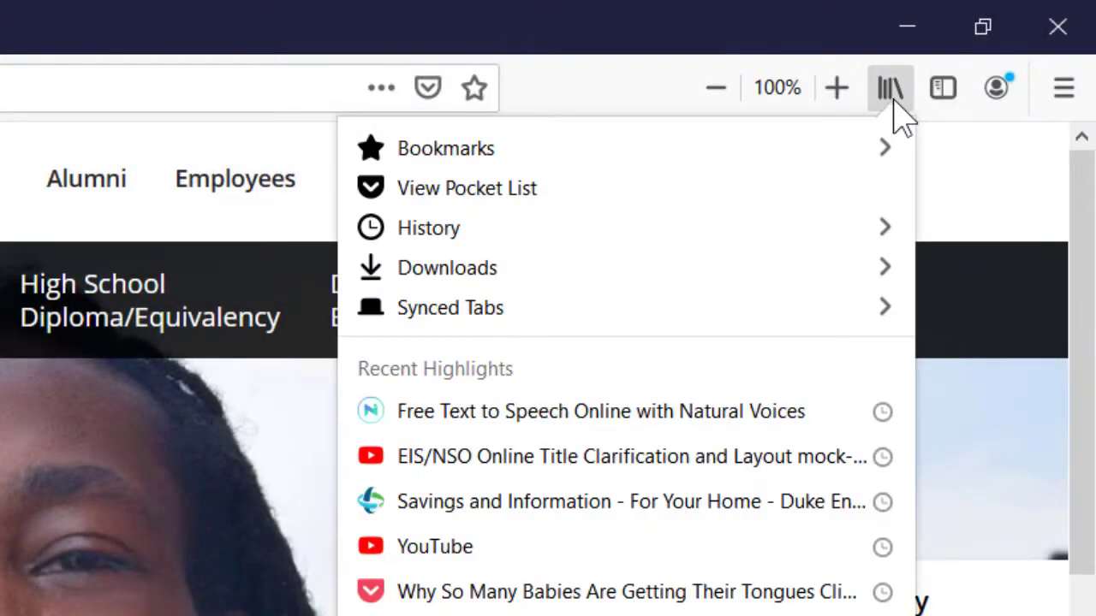
click(428, 227)
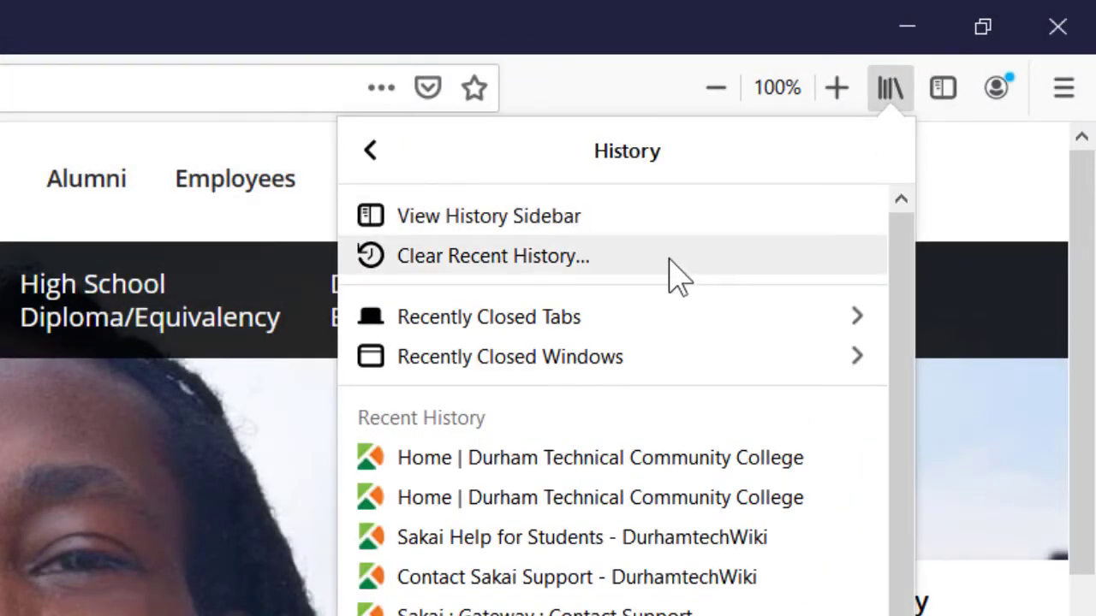
click(493, 255)
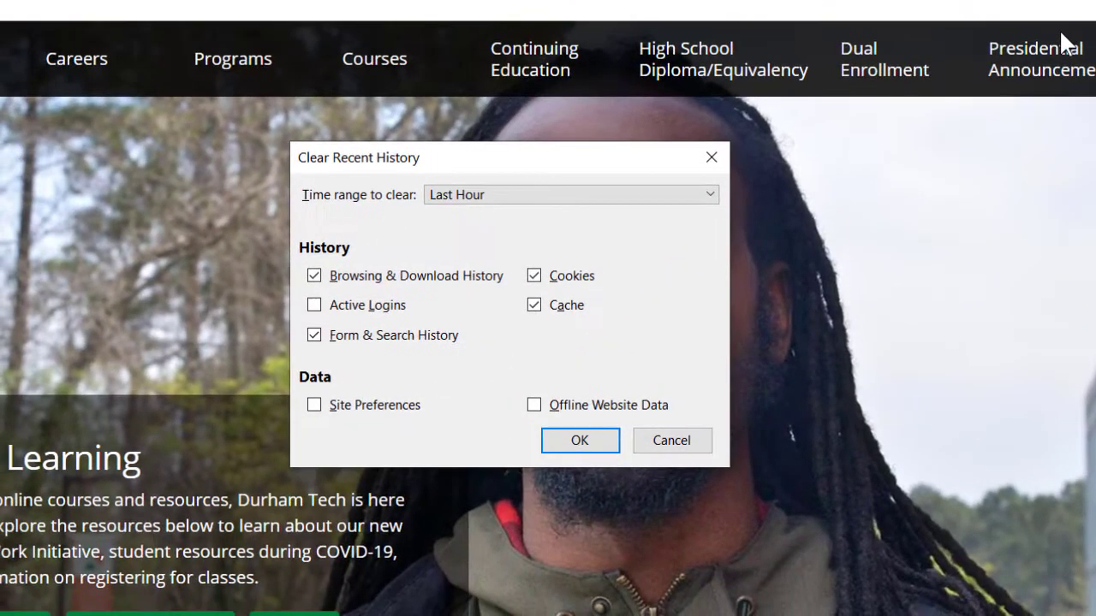
Step: Clear Firefox's history, cookies and cache with the time range set to Everything
click(709, 195)
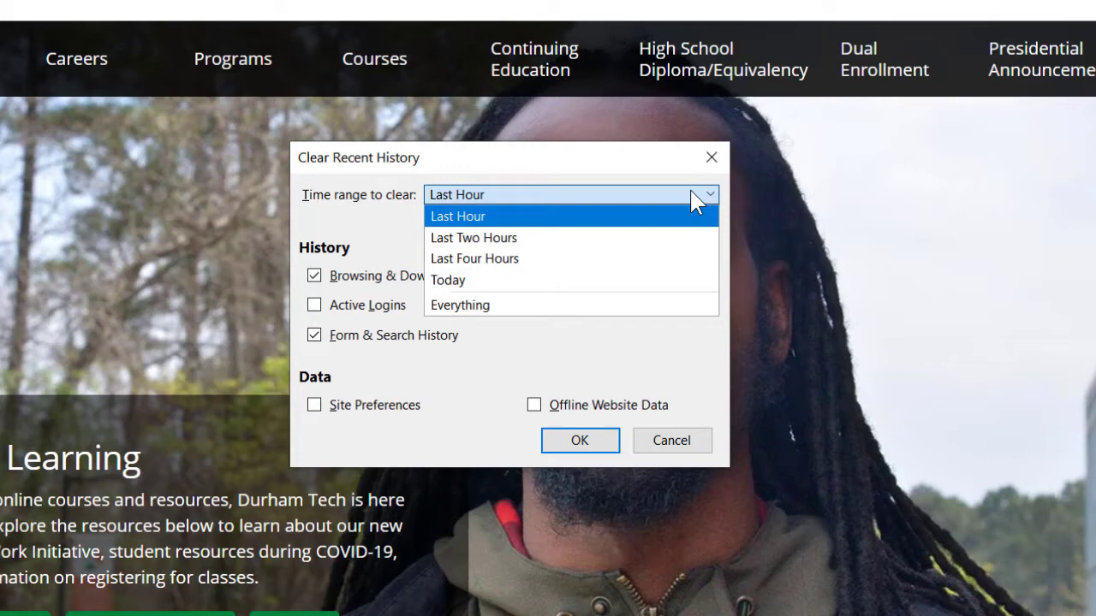
click(459, 304)
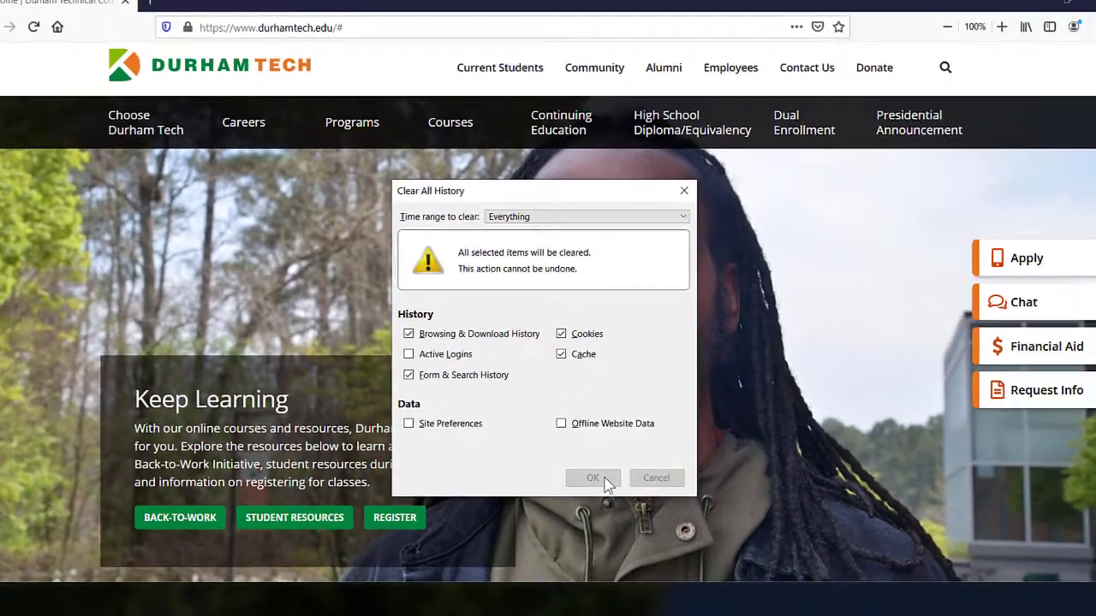
click(592, 478)
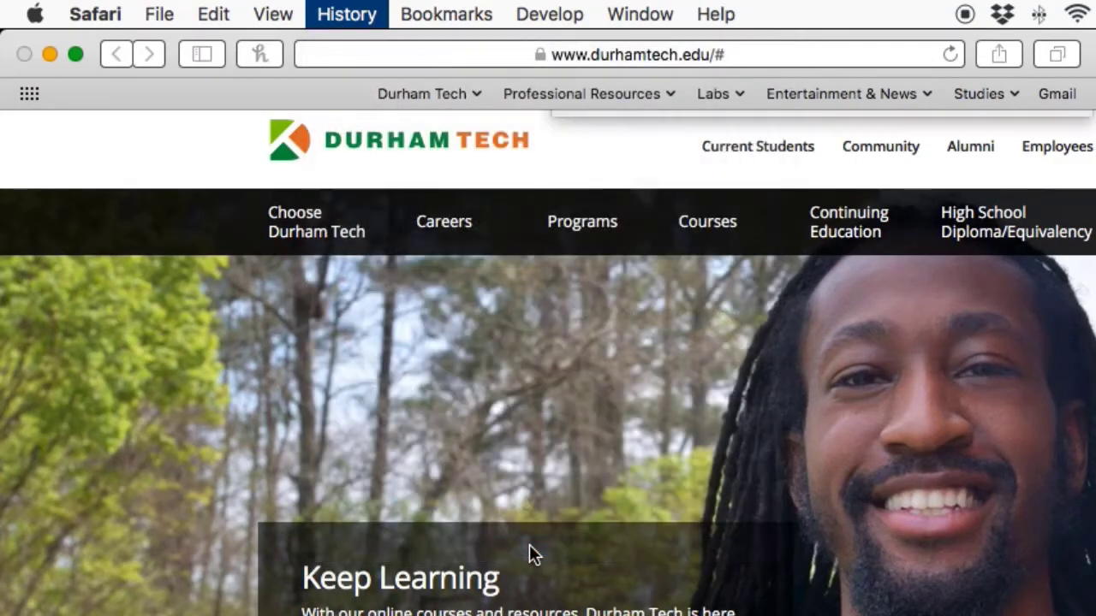
Step: Clear 'all history' in Safari's Clear History dialog, removing cookies and website data too
click(346, 13)
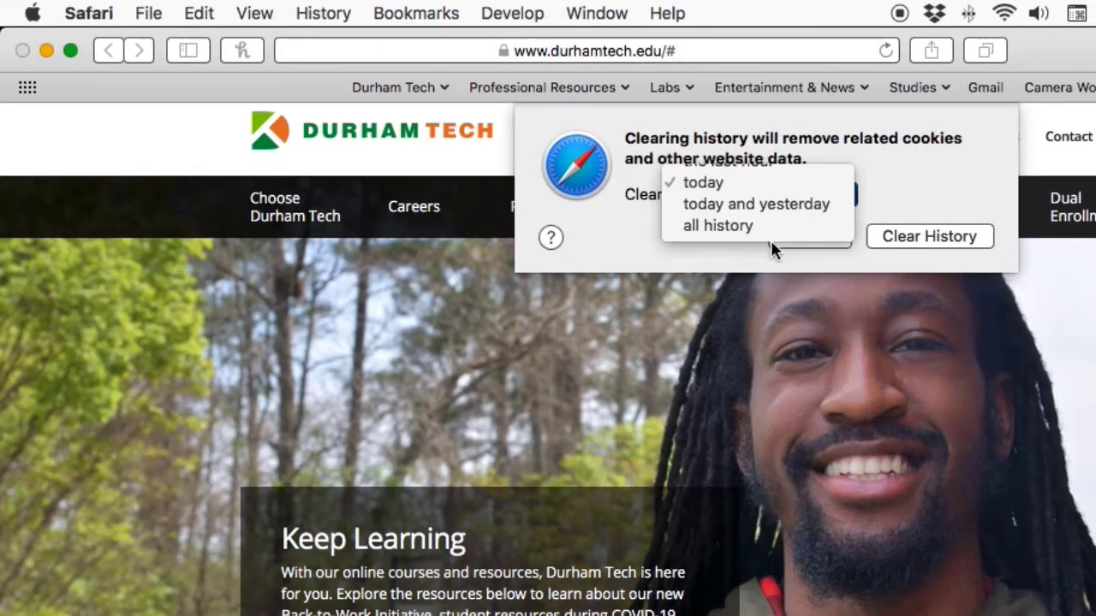
click(717, 225)
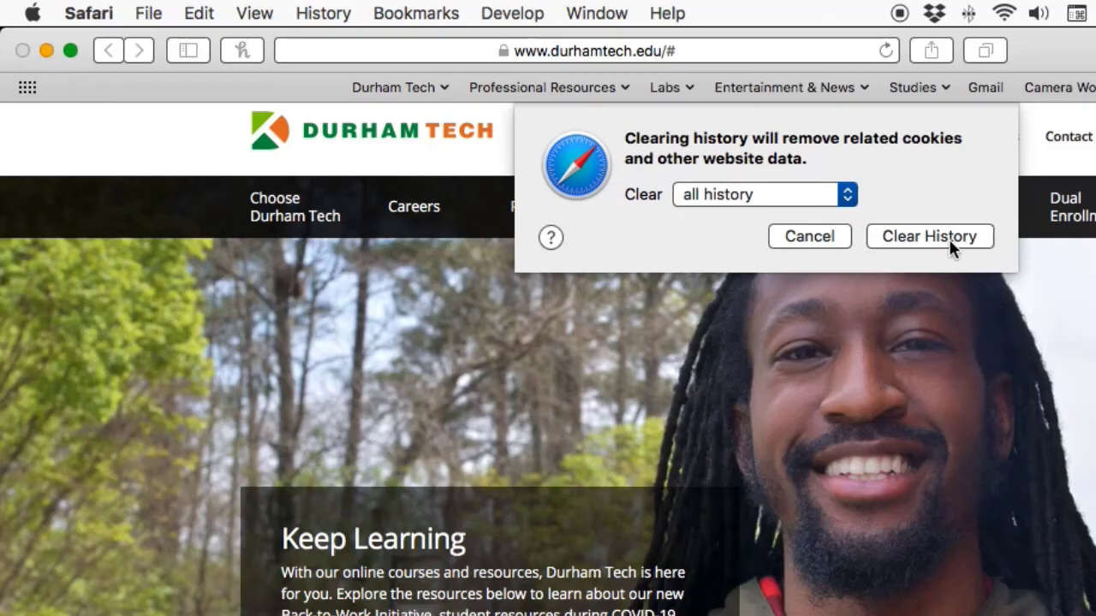
click(928, 236)
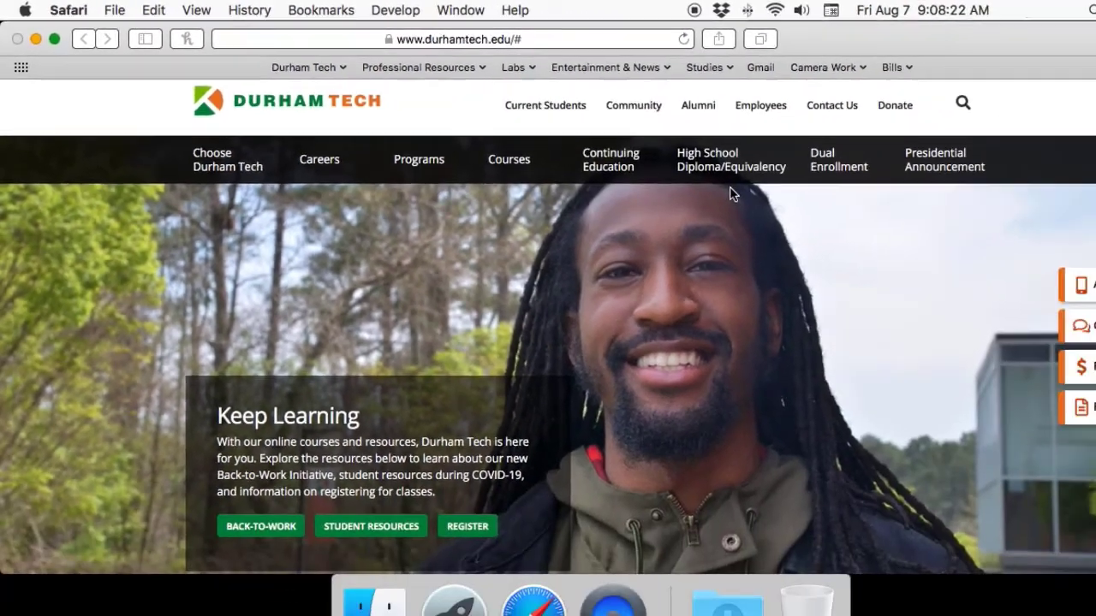